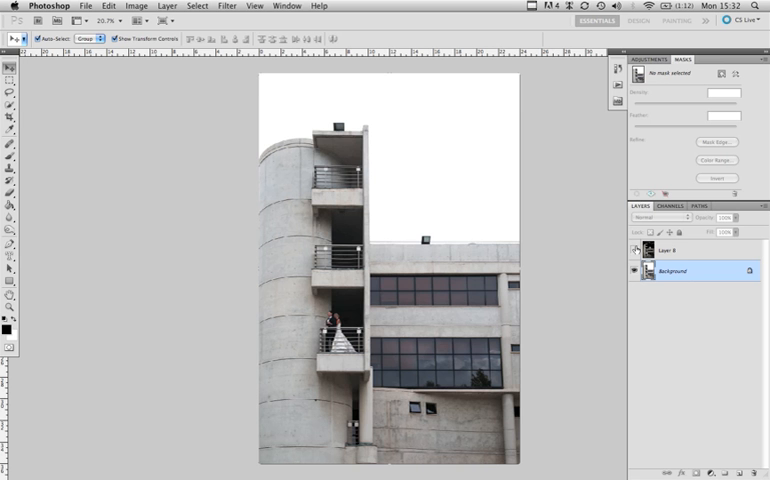
mouse_move(636, 250)
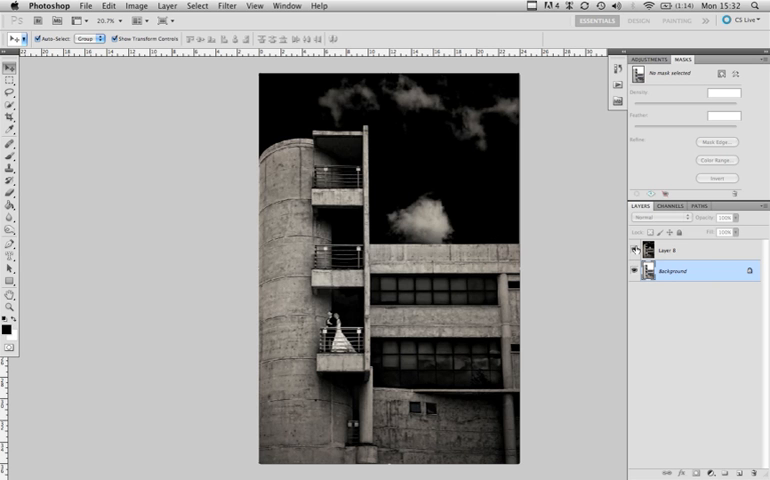
Step: Hide the dark, moody finished layer to work on the original building photo
left_click(636, 250)
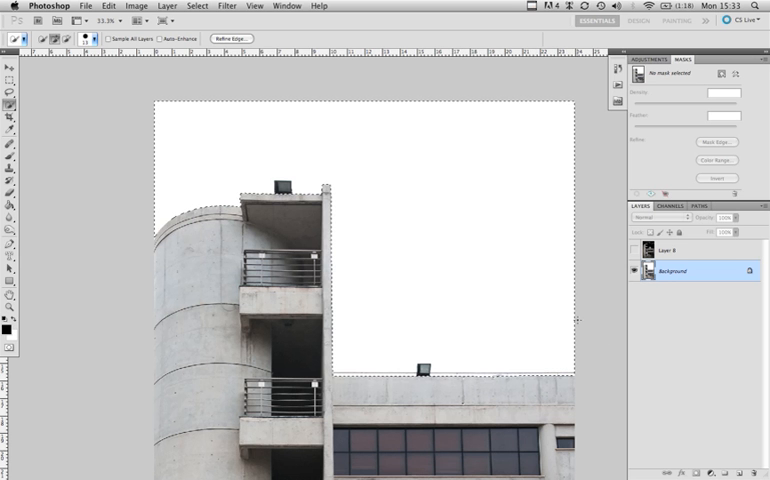
mouse_move(567, 319)
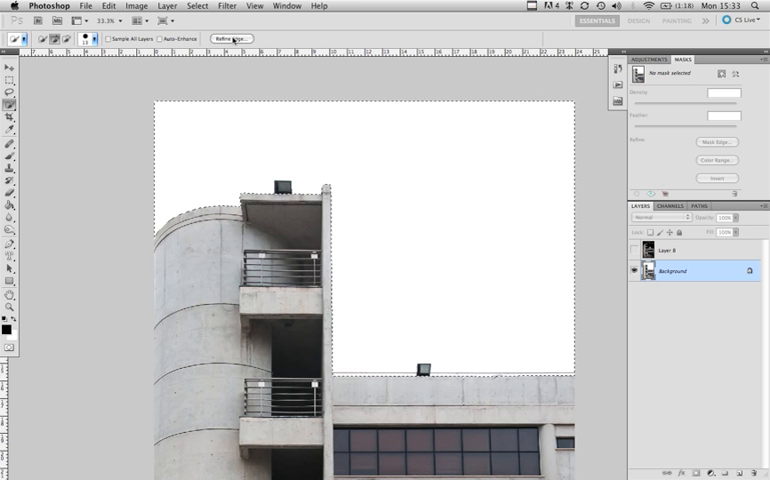
Step: Feather the white-sky selection edge by 1 px in Refine Edge and apply it
left_click(231, 38)
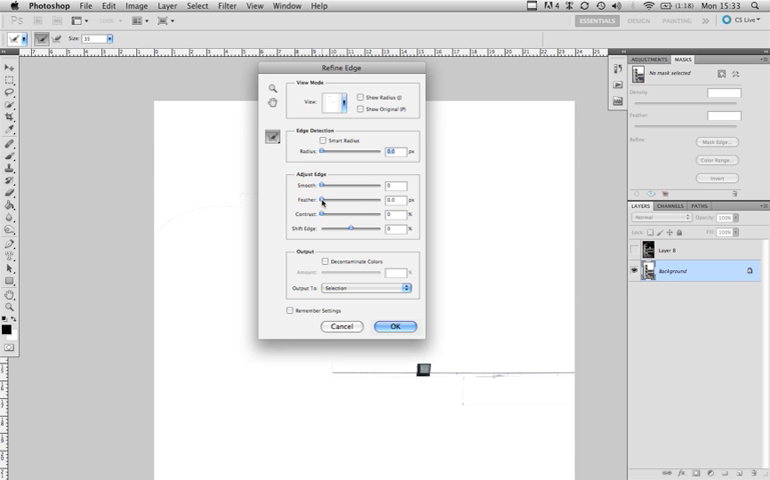
left_click_drag(325, 200, 333, 200)
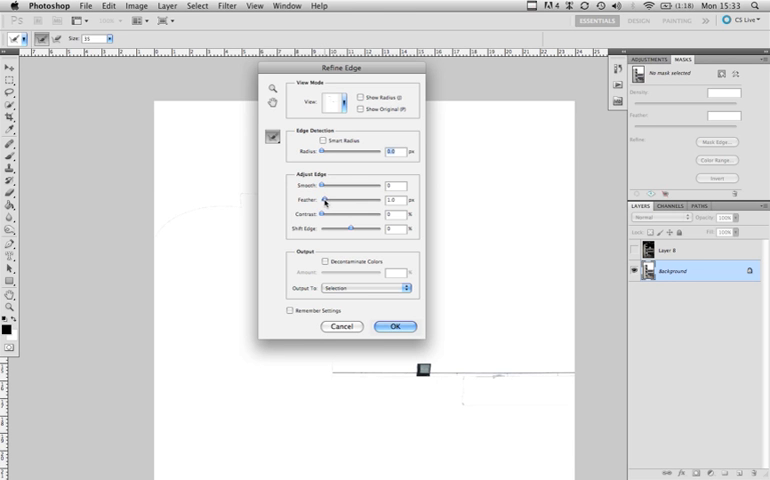
left_click(399, 326)
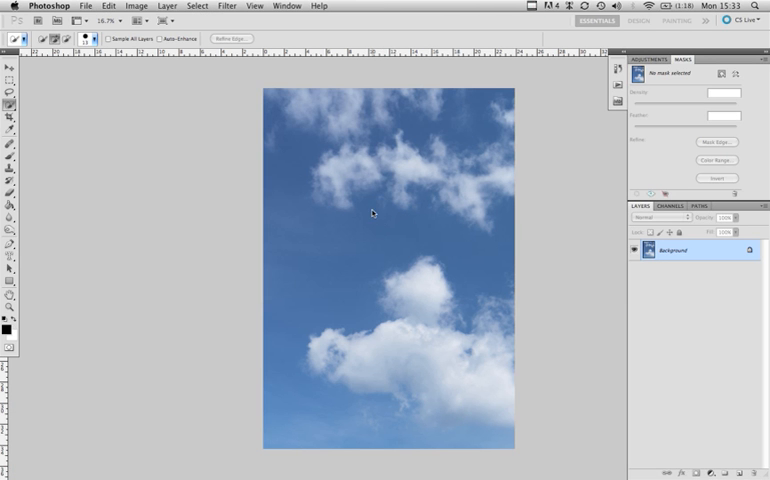
mouse_move(269, 73)
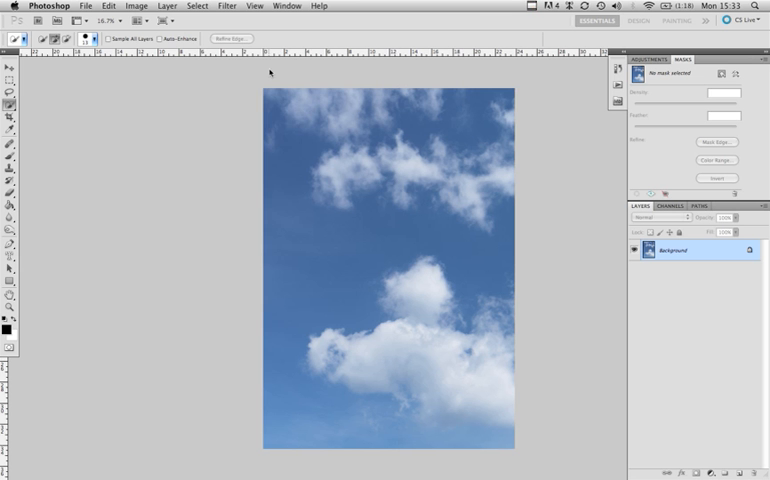
Step: Bring the cloudy blue sky photo forward and select the entire image
left_click(167, 5)
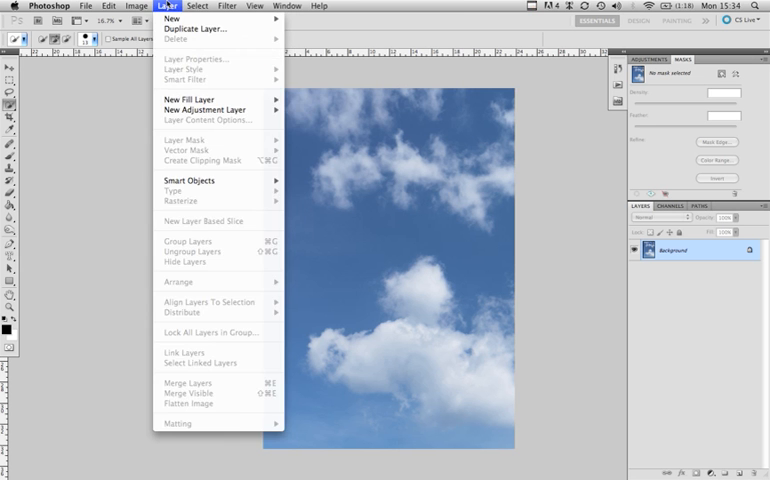
left_click(389, 65)
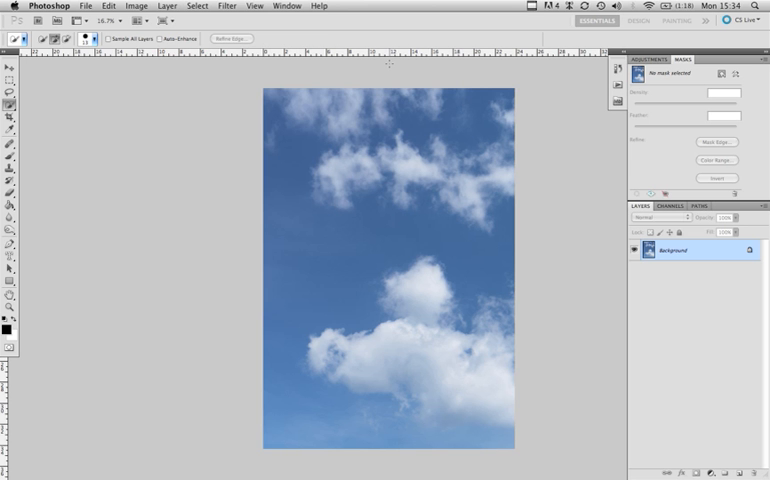
key("cmd+a")
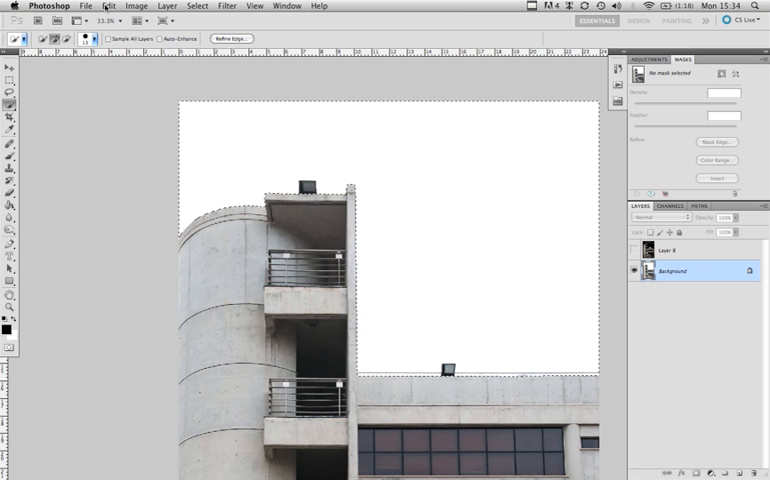
Step: Paste the cloudy sky into the selected sky area using Edit > Paste Into
left_click(108, 6)
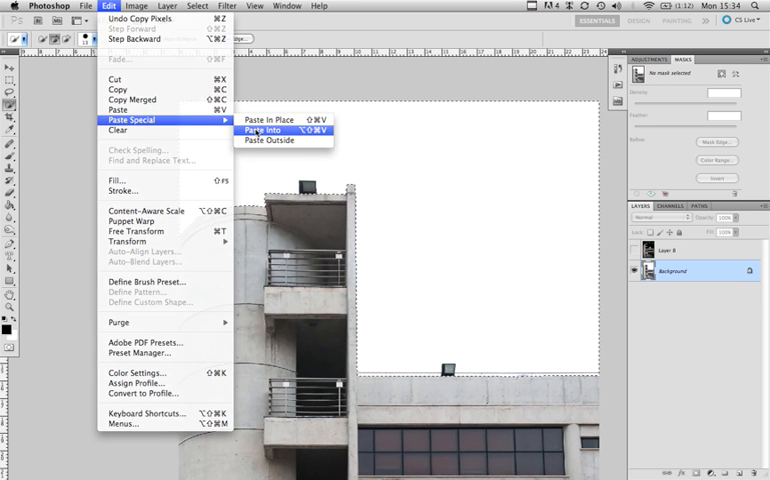
left_click(262, 130)
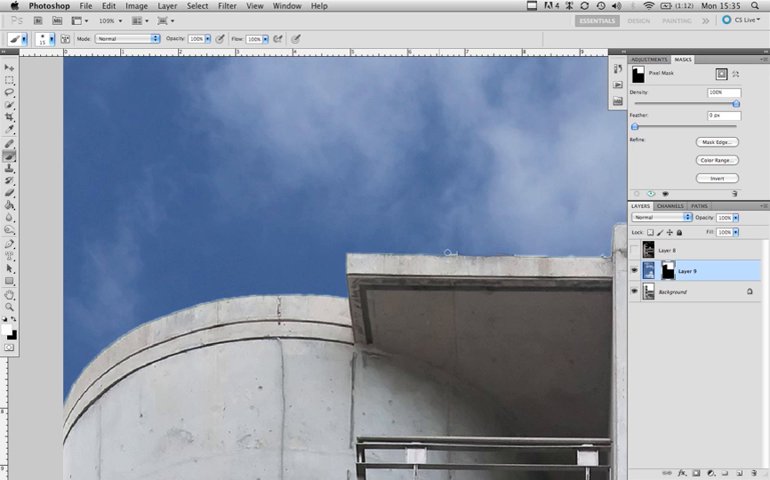
mouse_move(532, 250)
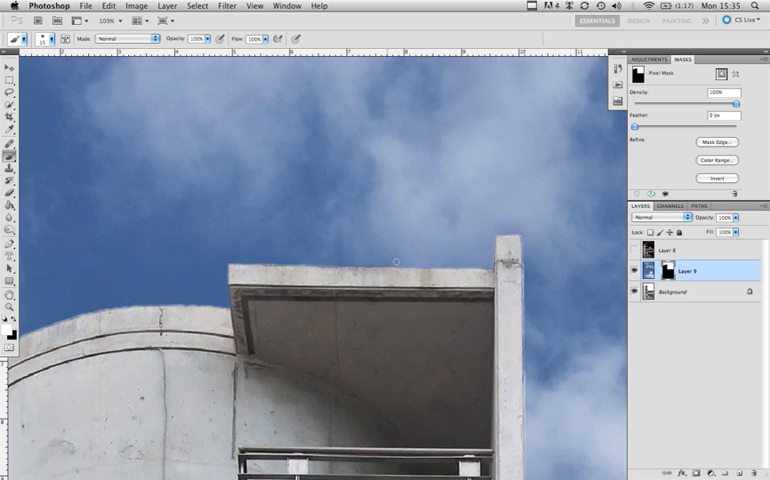
mouse_move(410, 272)
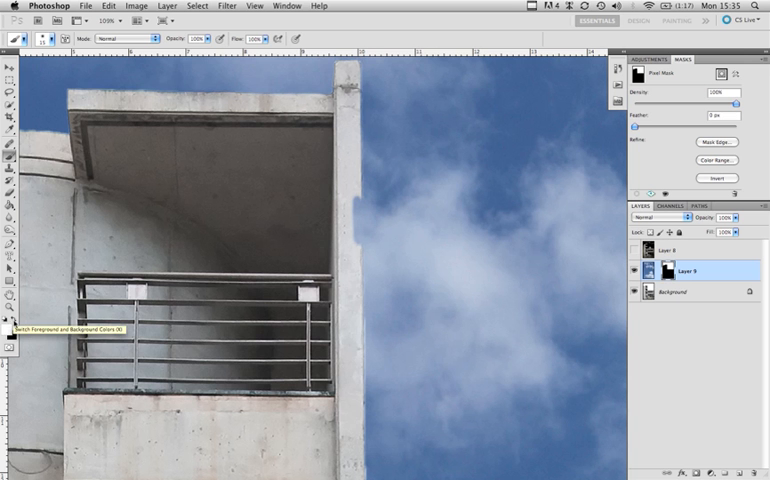
mouse_move(352, 195)
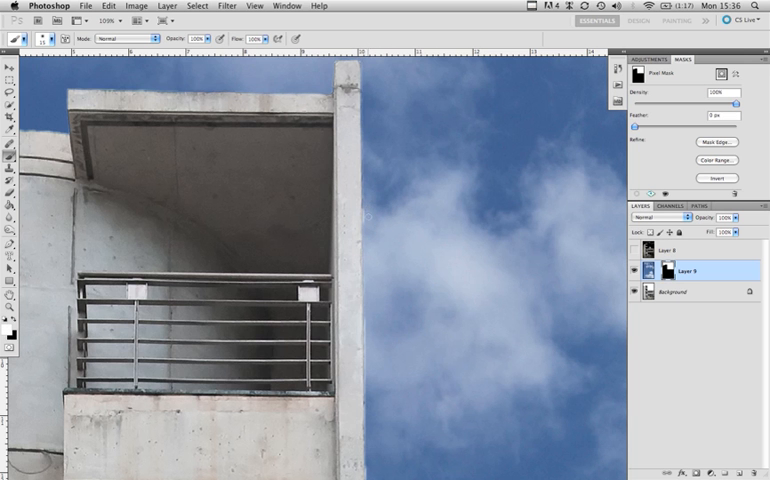
mouse_move(368, 344)
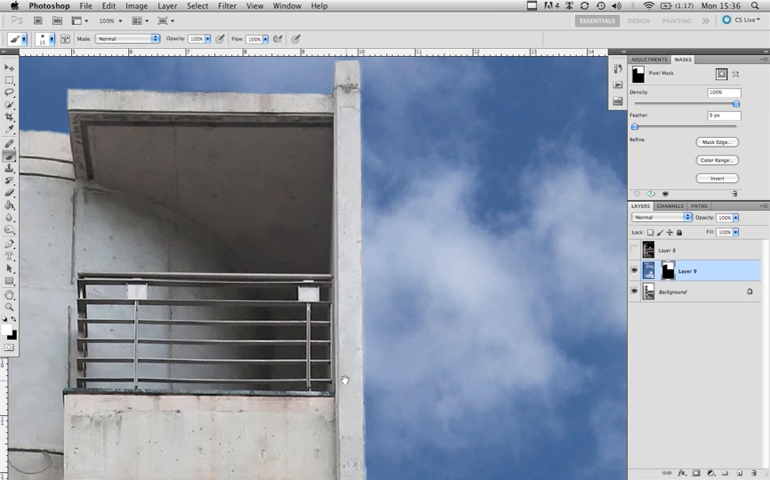
Step: Scroll the view along the balcony pillar and lower right roofline for mask touch-ups
scroll("down", 3)
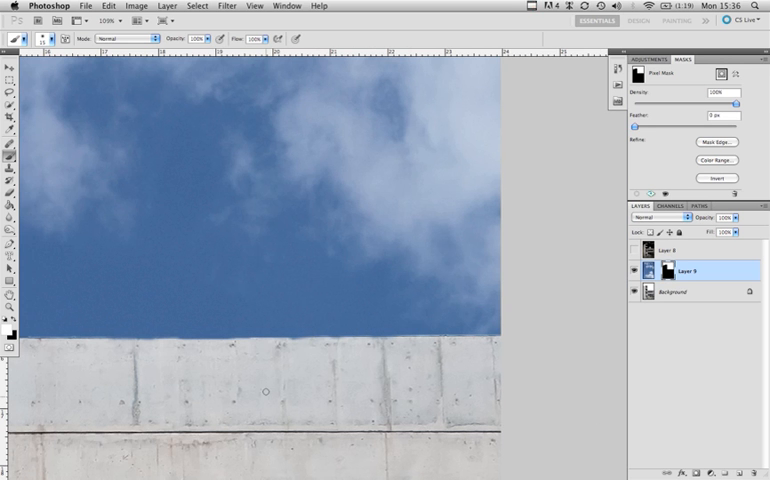
mouse_move(398, 296)
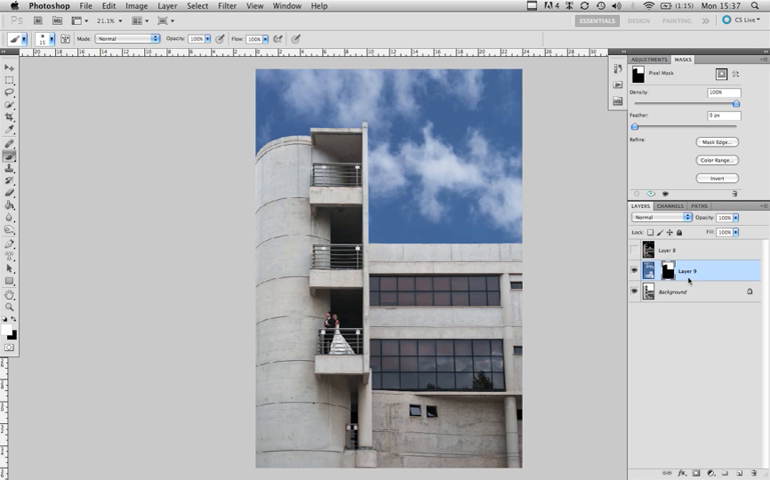
mouse_move(688, 290)
type("merged")
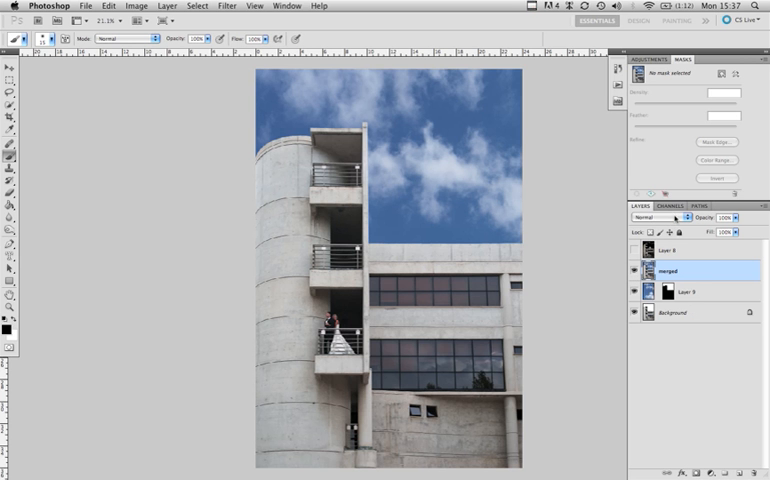
Step: Set the merged layer's blend mode to Multiply and show the dark moody Layer 8
left_click(658, 217)
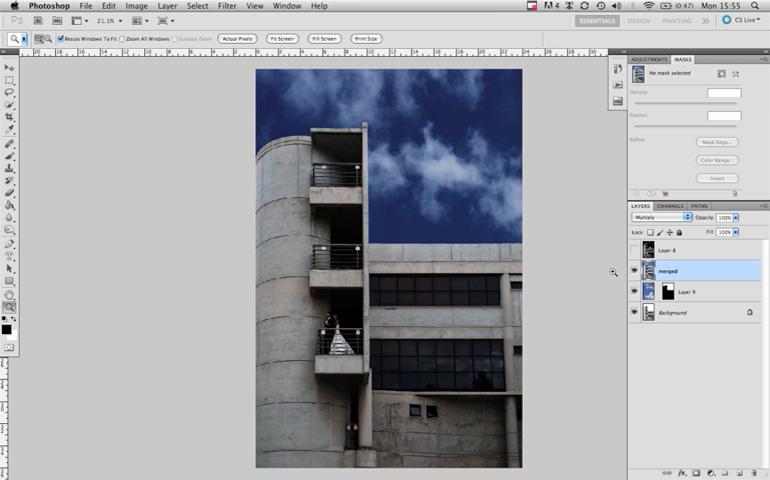
left_click(633, 251)
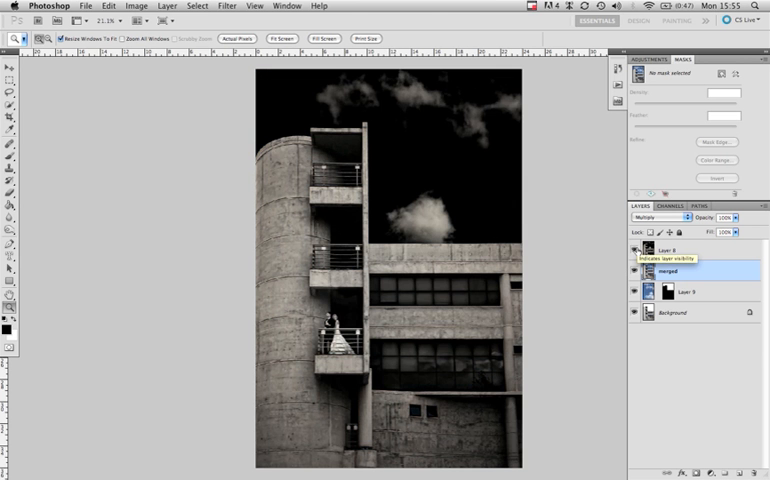